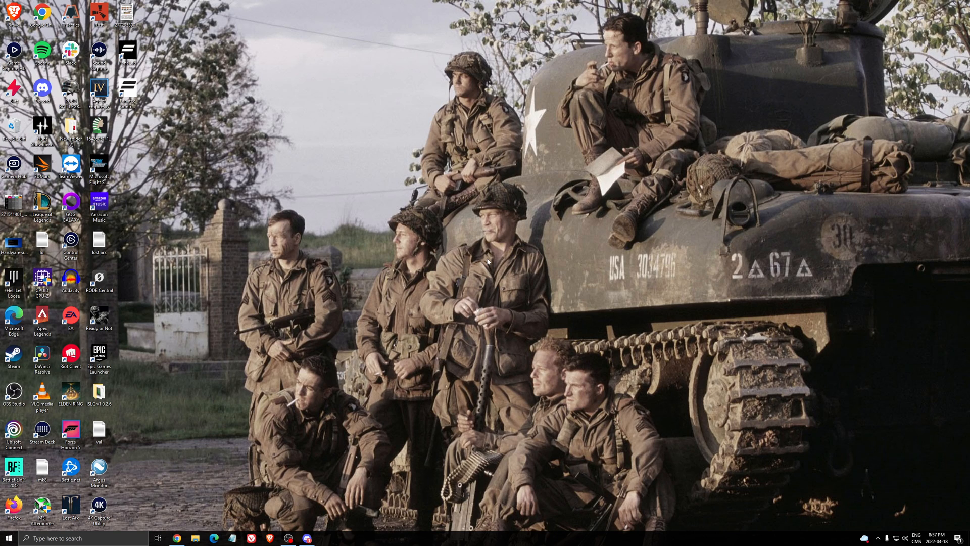
pyautogui.moveTo(473, 279)
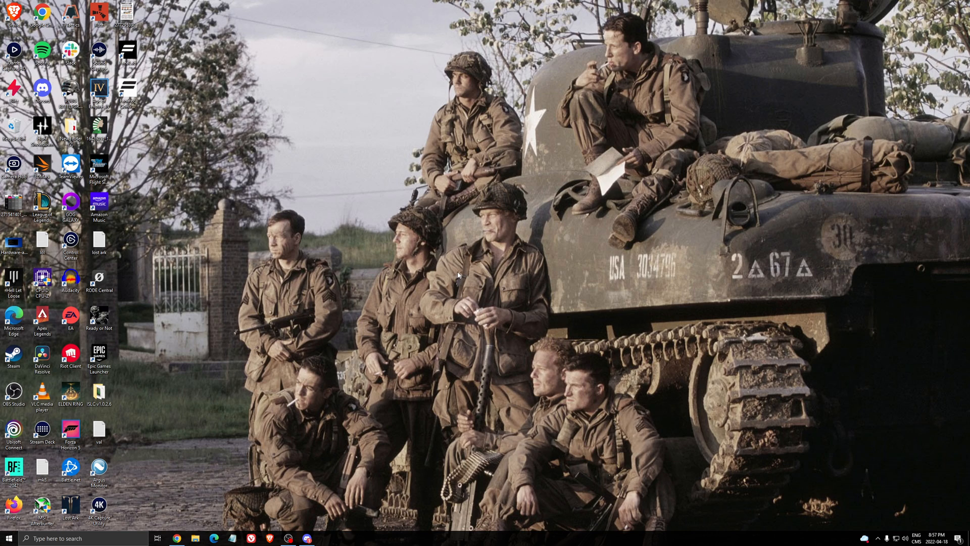
pyautogui.moveTo(391, 322)
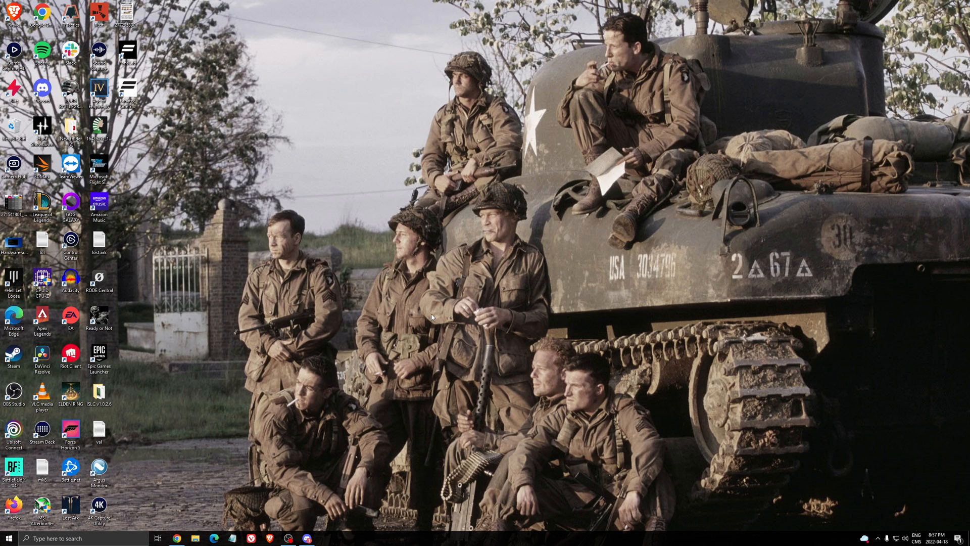
pyautogui.moveTo(315, 319)
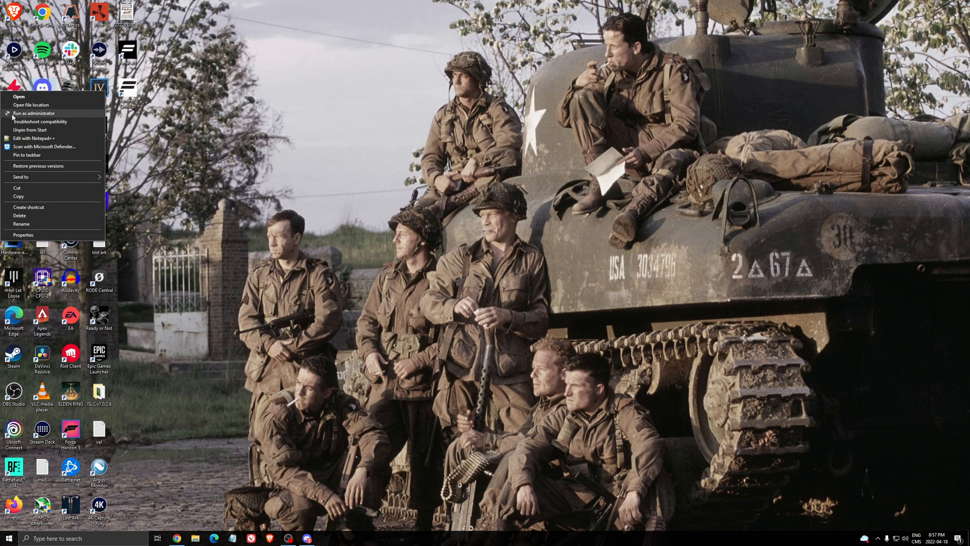
# Launch Discord from its desktop shortcut with Run as administrator.
pyautogui.click(361, 174)
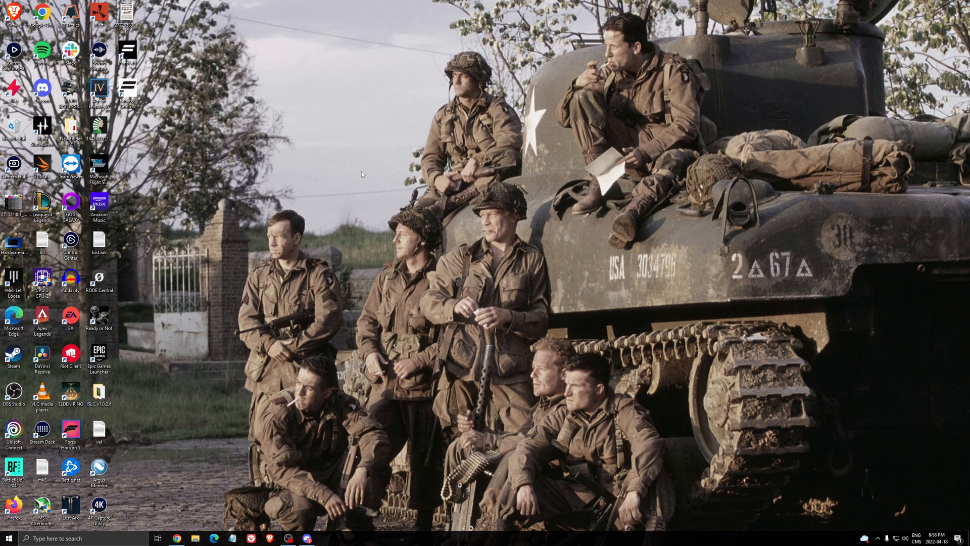
pyautogui.click(306, 538)
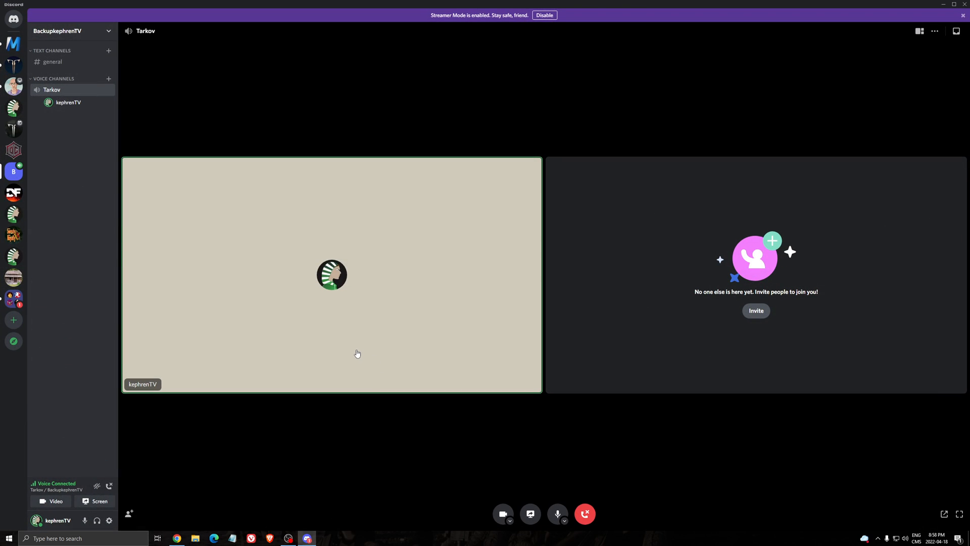
pyautogui.moveTo(185, 329)
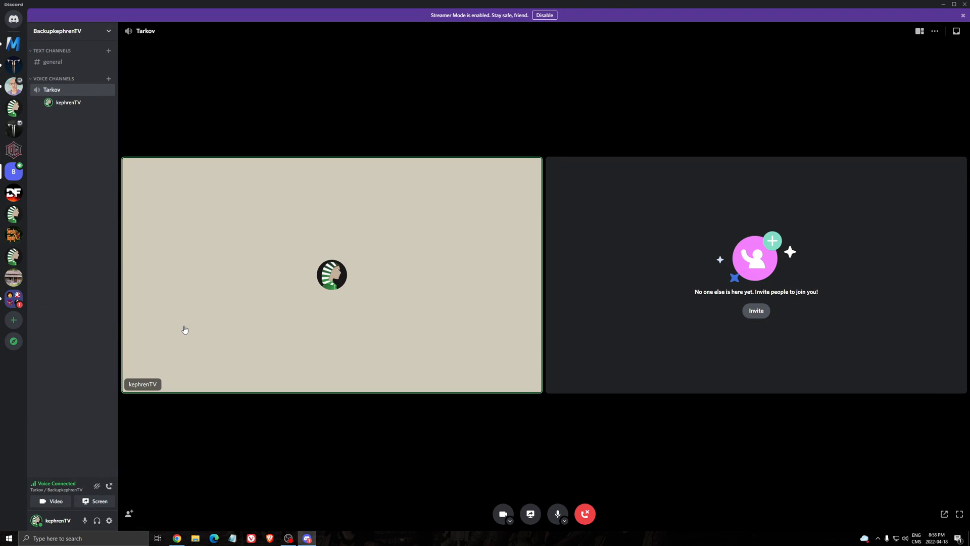
pyautogui.moveTo(96, 501)
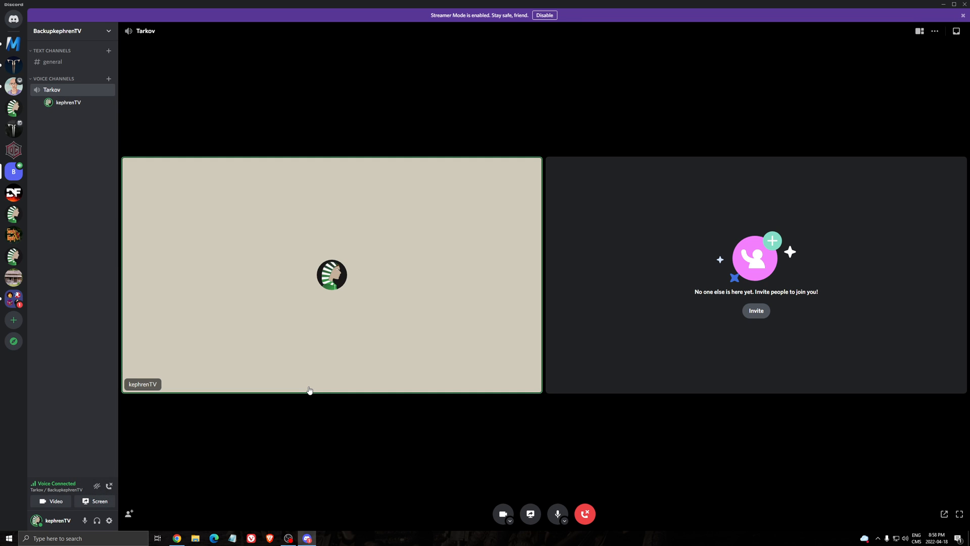
pyautogui.moveTo(124, 510)
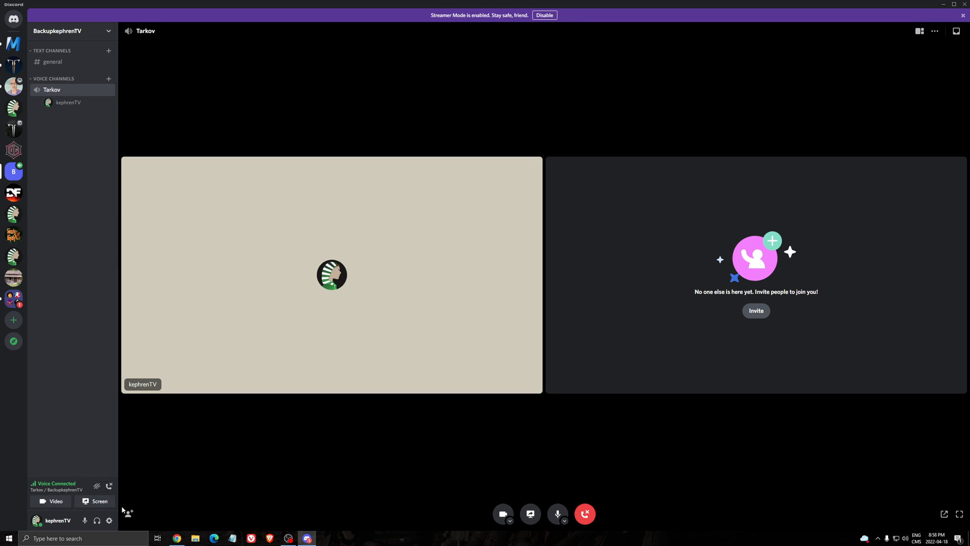
# Enable 'Use our latest technology to capture your screen' under Voice & Video > Screen Share.
pyautogui.click(109, 520)
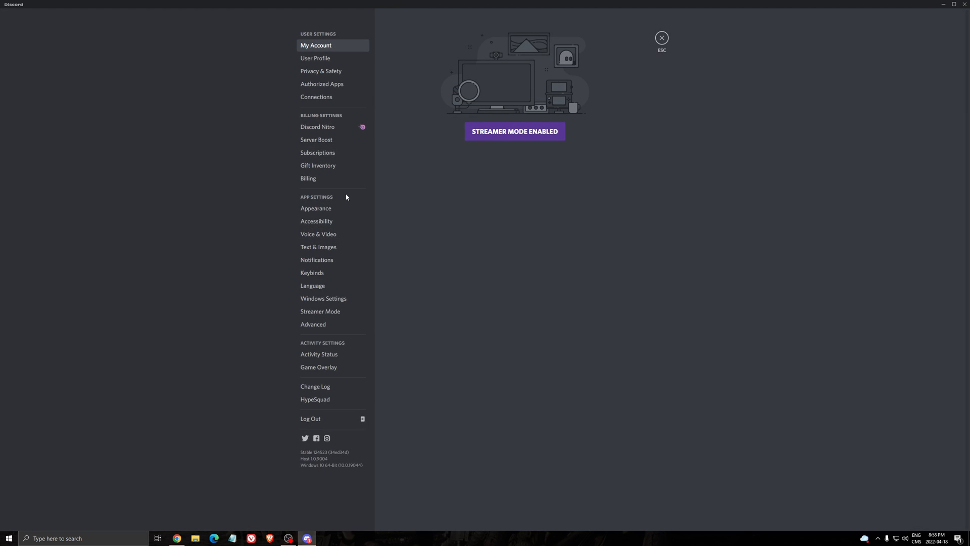
pyautogui.click(318, 234)
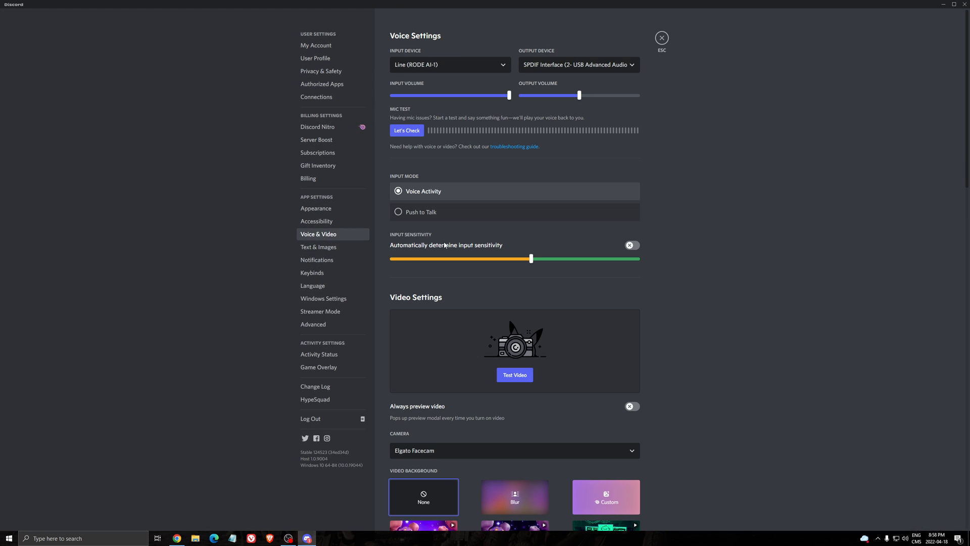
pyautogui.scroll(-3)
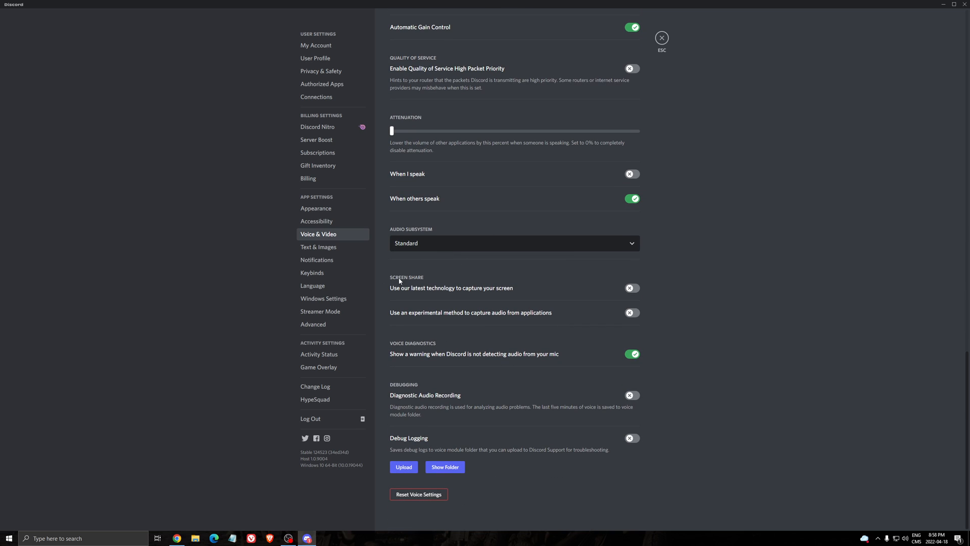
pyautogui.moveTo(420, 295)
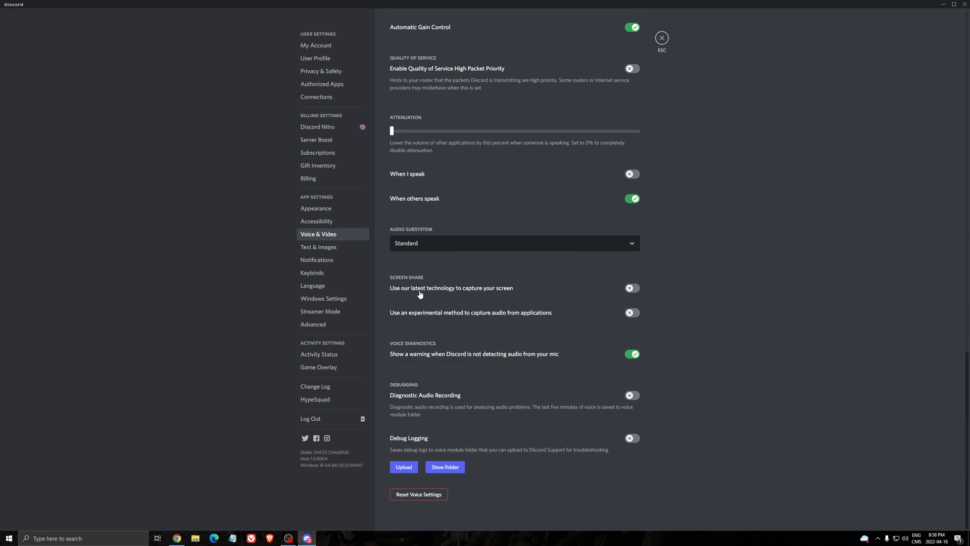
pyautogui.moveTo(554, 319)
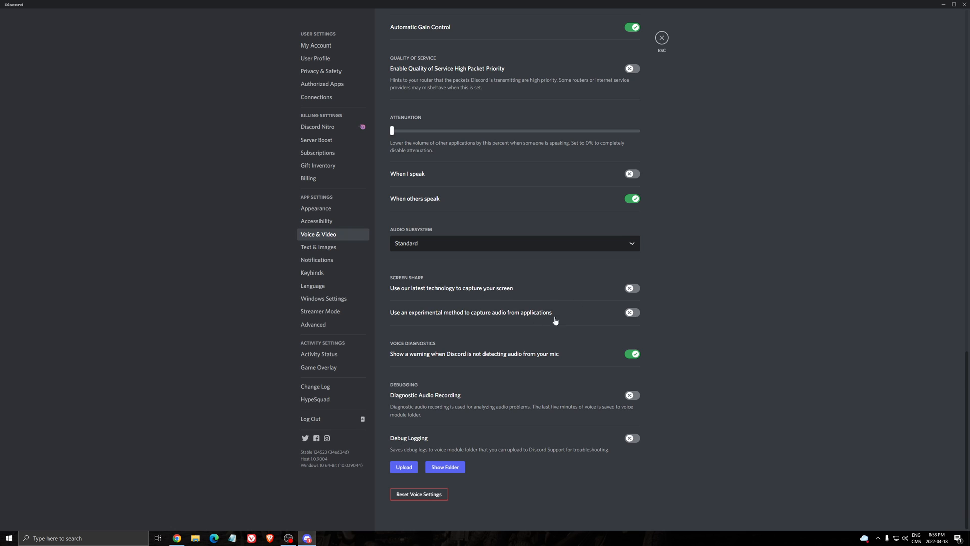
pyautogui.moveTo(460, 319)
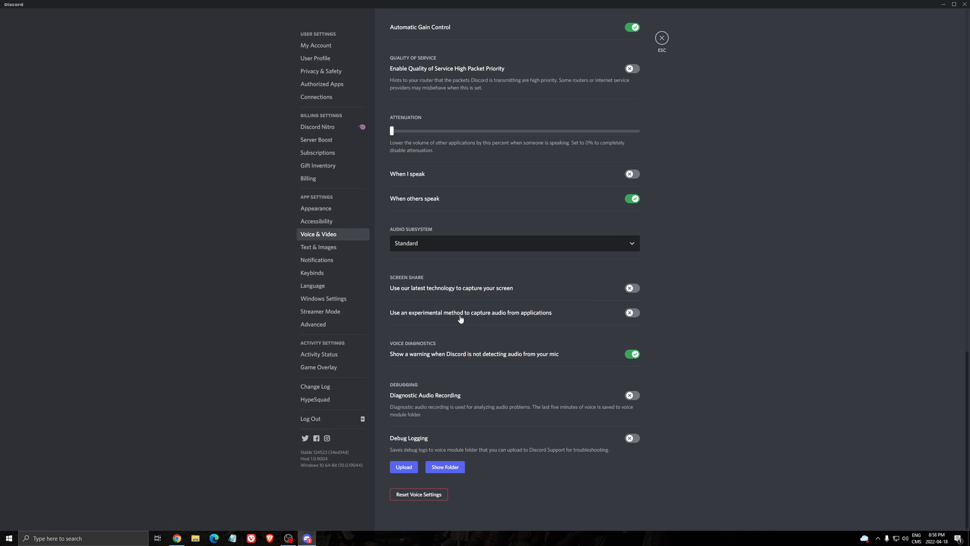
pyautogui.moveTo(545, 320)
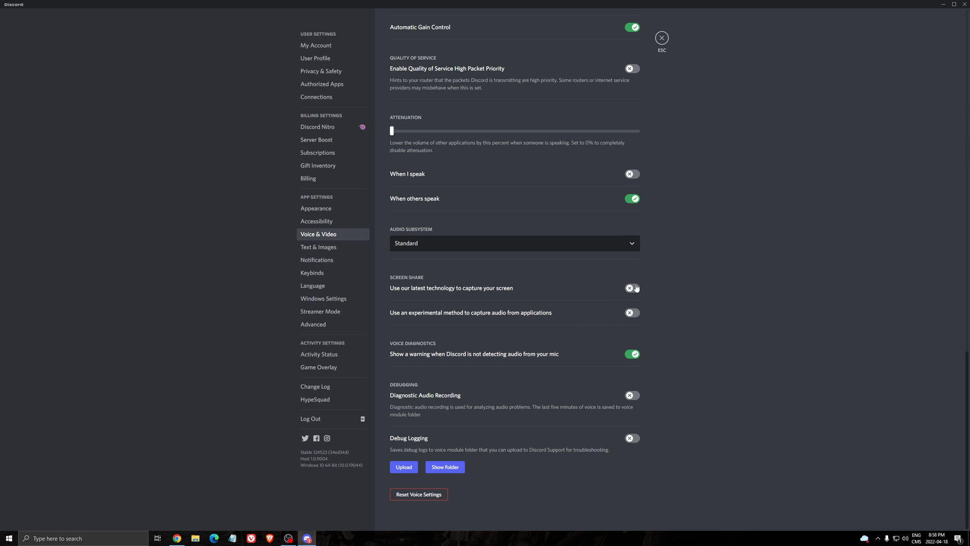
pyautogui.moveTo(634, 318)
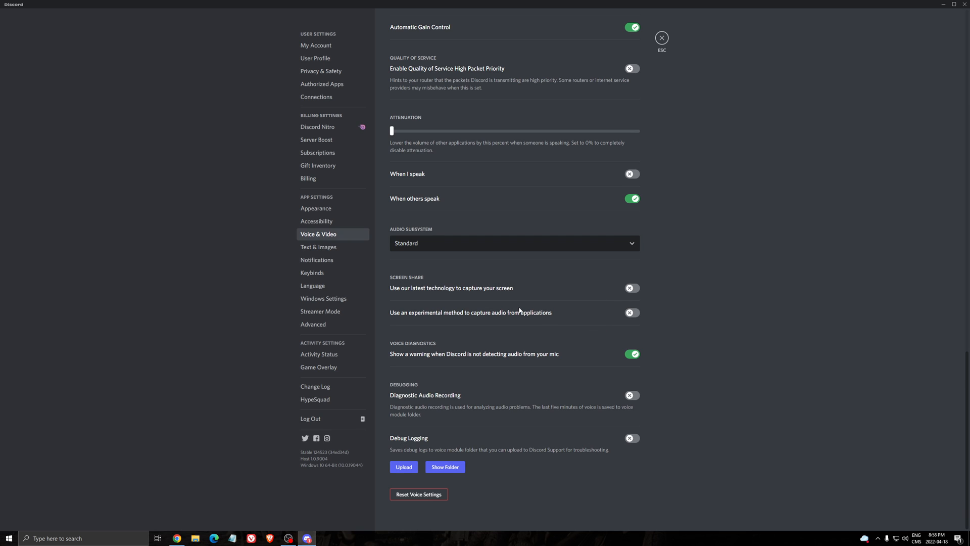
pyautogui.moveTo(384, 282)
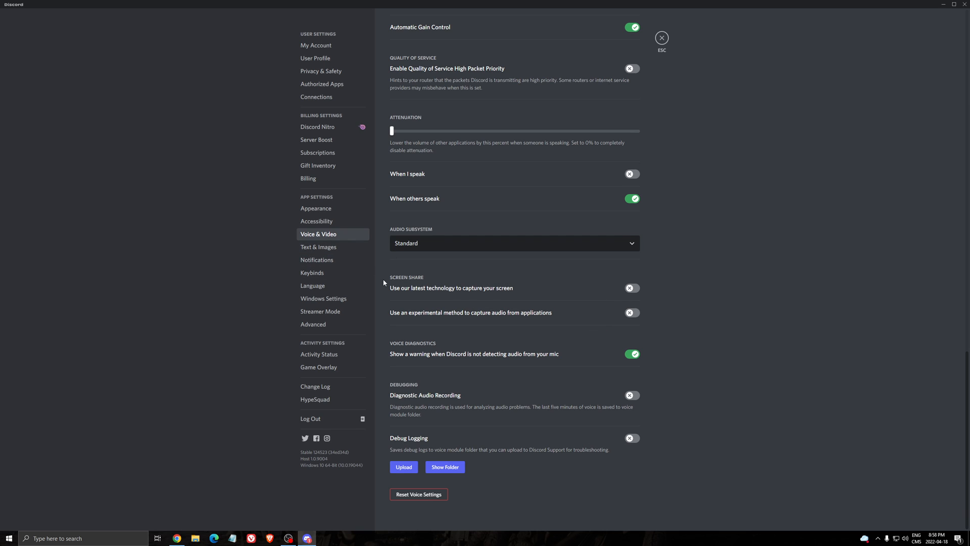
pyautogui.moveTo(639, 298)
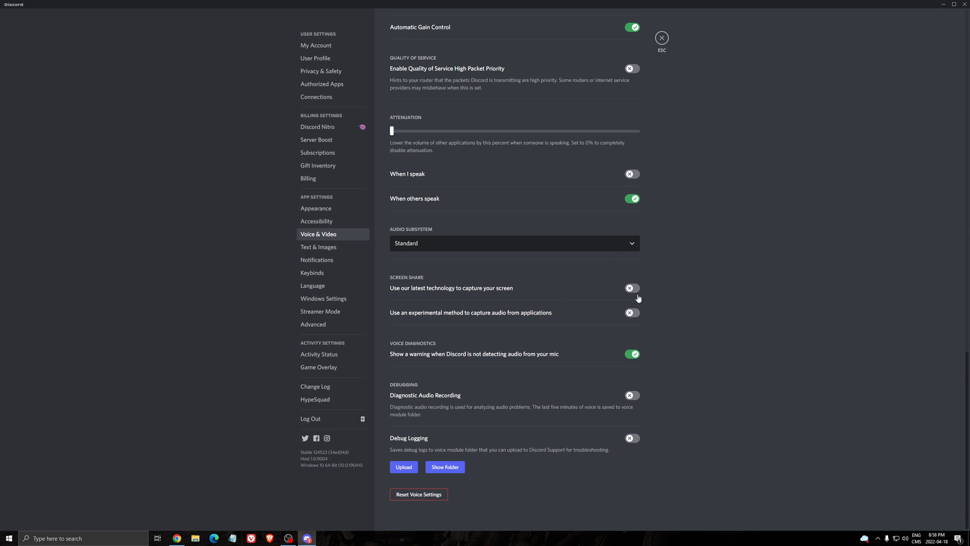
pyautogui.click(632, 287)
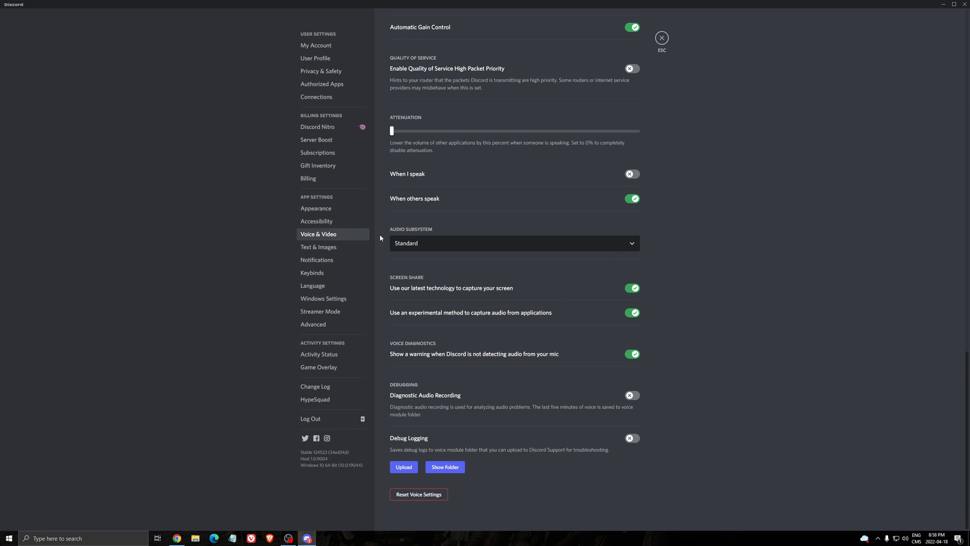
pyautogui.moveTo(341, 237)
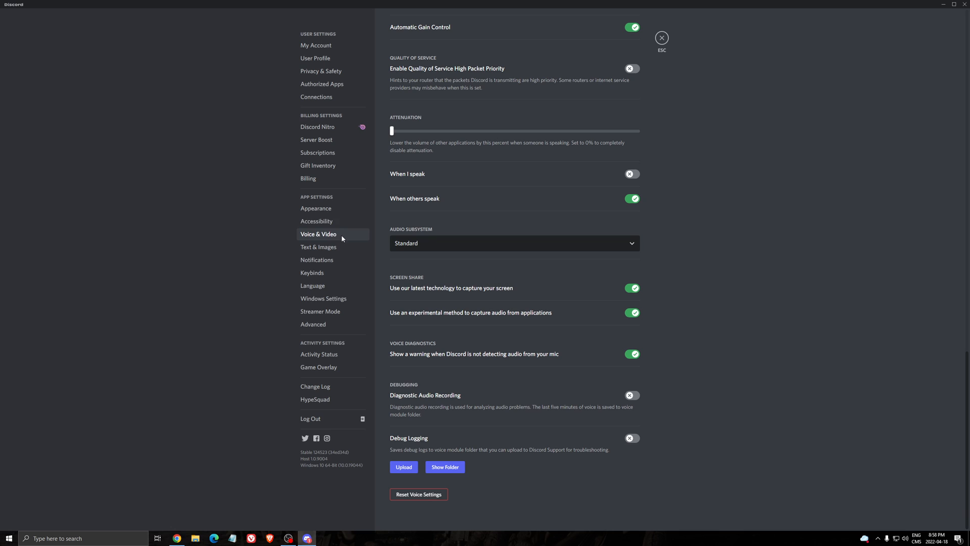
pyautogui.click(313, 324)
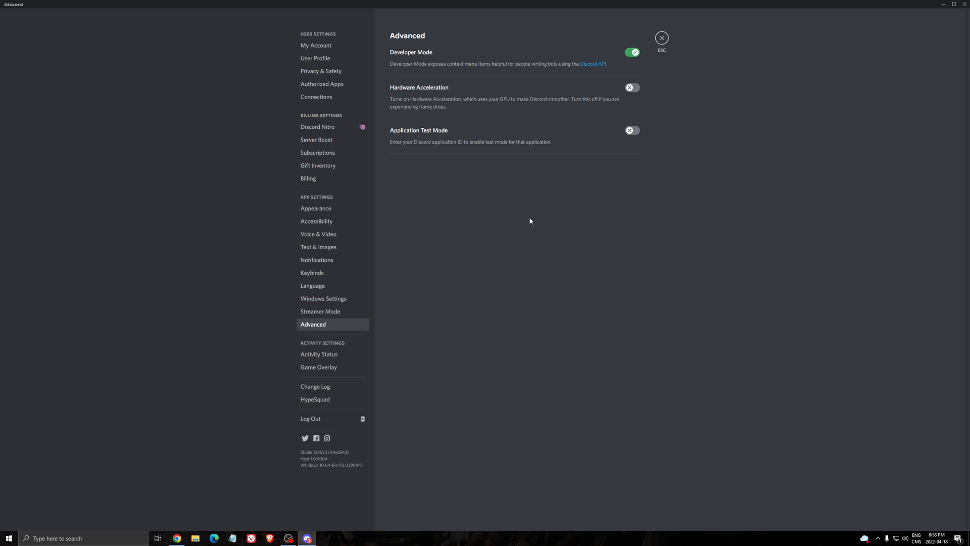
pyautogui.moveTo(425, 92)
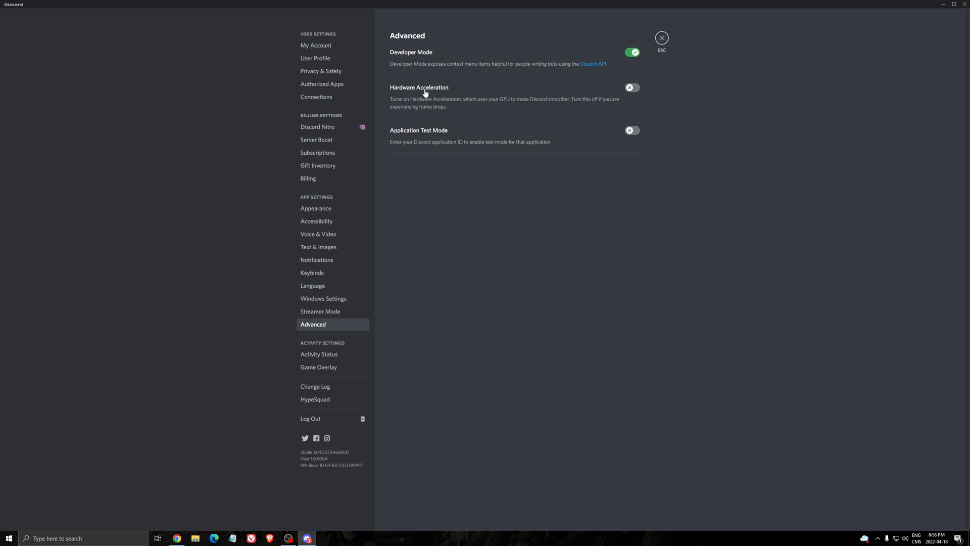
pyautogui.moveTo(641, 85)
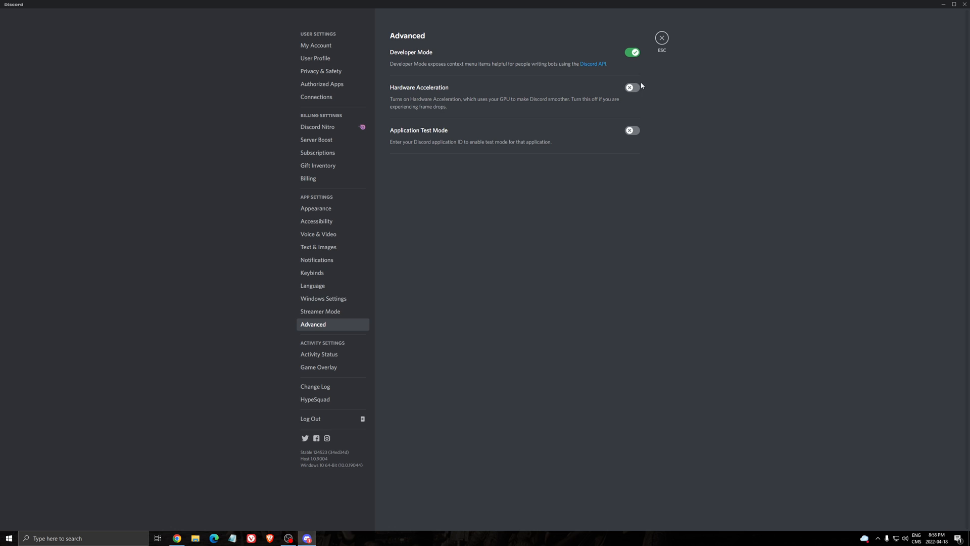
pyautogui.moveTo(618, 87)
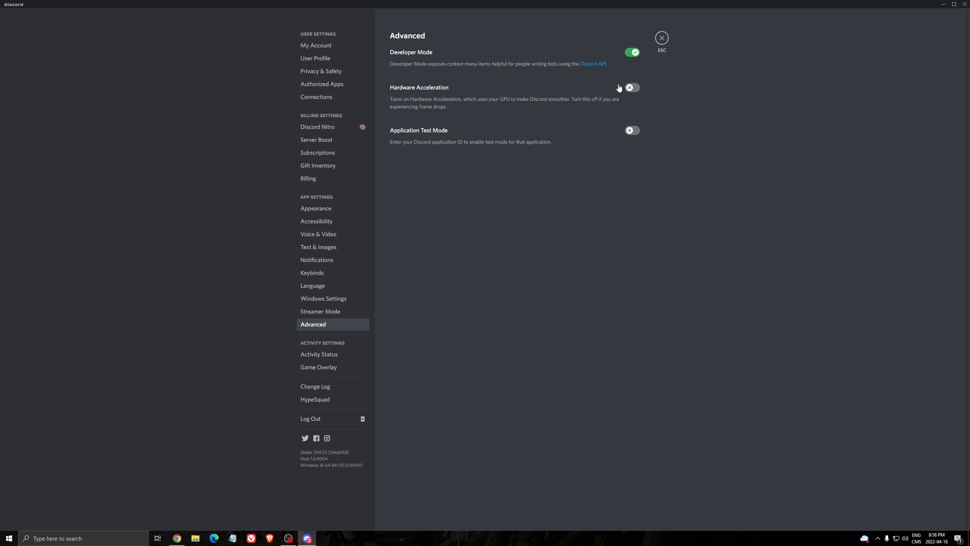
pyautogui.moveTo(537, 116)
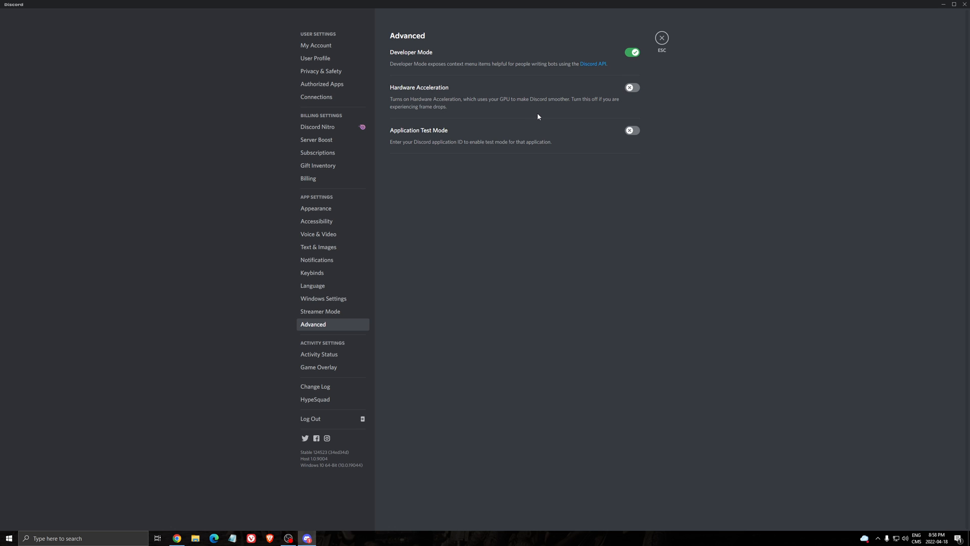
pyautogui.moveTo(521, 103)
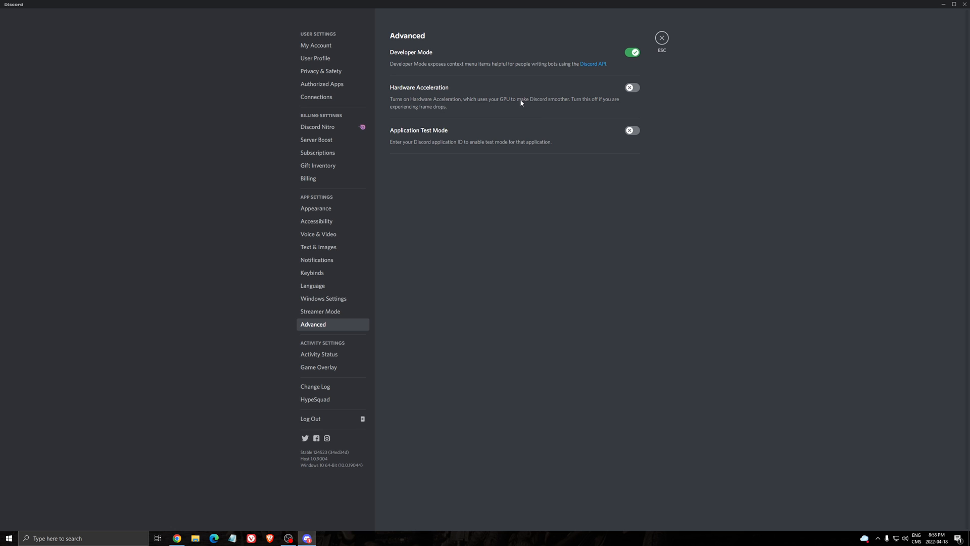
pyautogui.moveTo(509, 105)
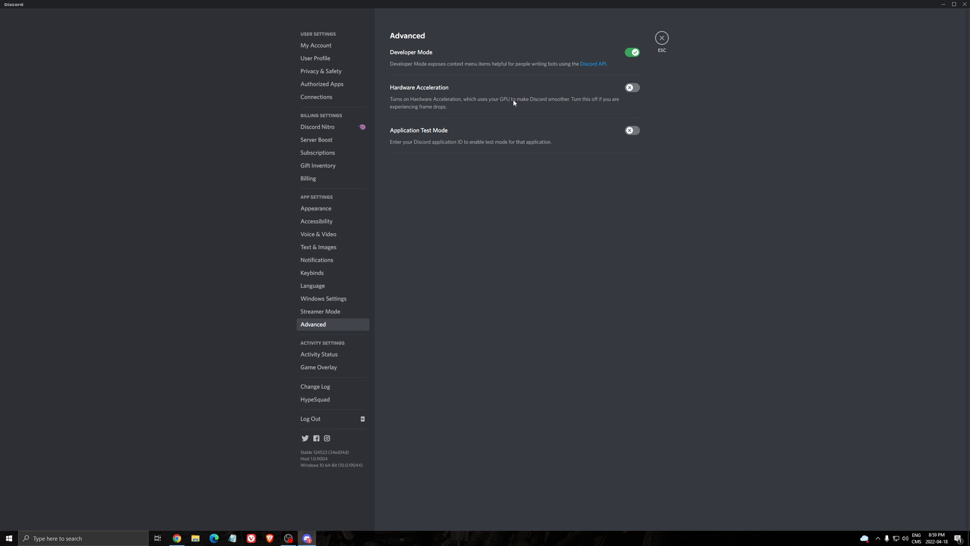
pyautogui.moveTo(615, 87)
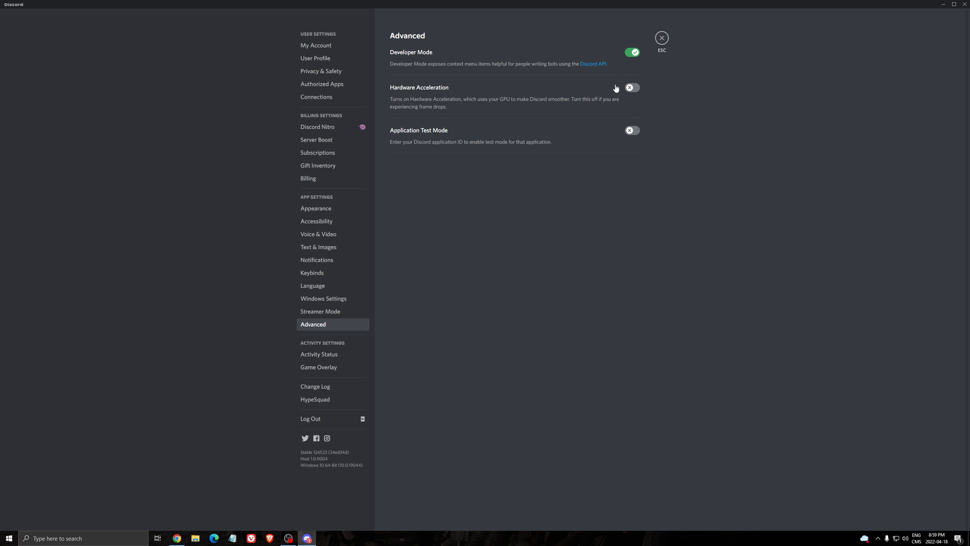
pyautogui.moveTo(294, 239)
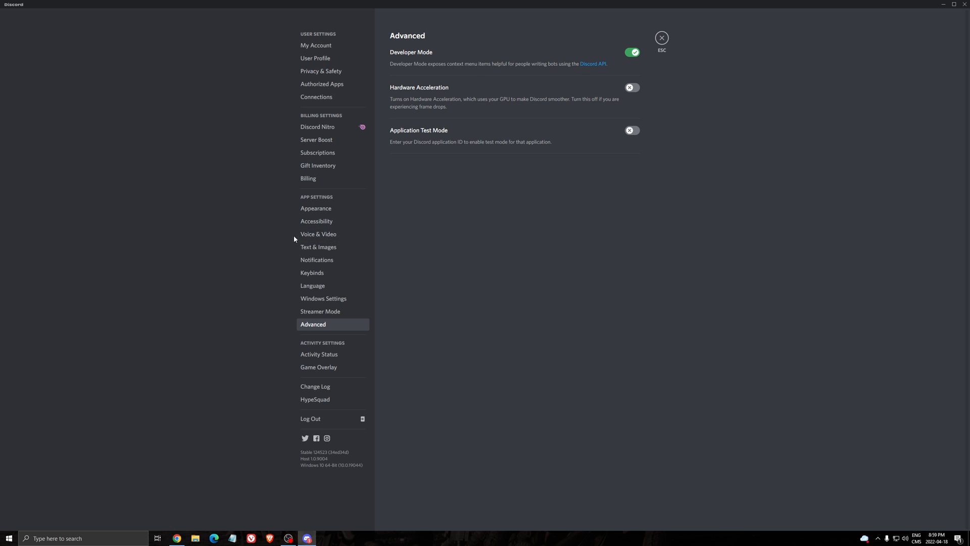
# Switch off H.264 Hardware Acceleration and the OpenH264 video codec in Voice & Video.
pyautogui.click(318, 234)
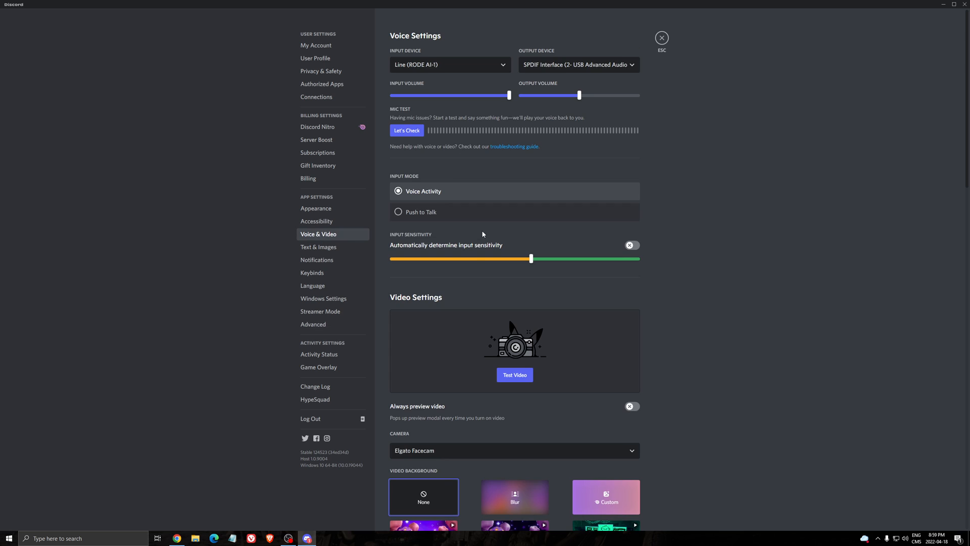
pyautogui.scroll(-3)
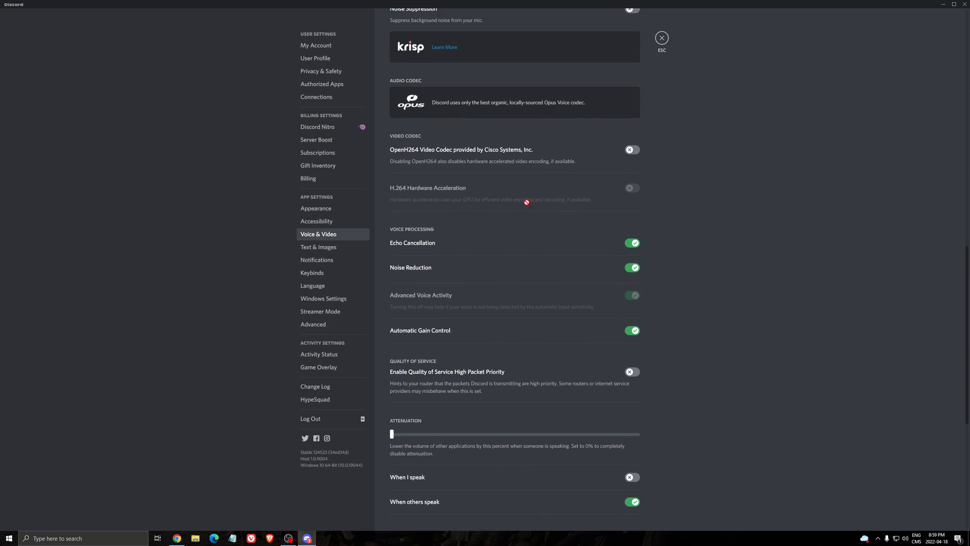
pyautogui.moveTo(654, 177)
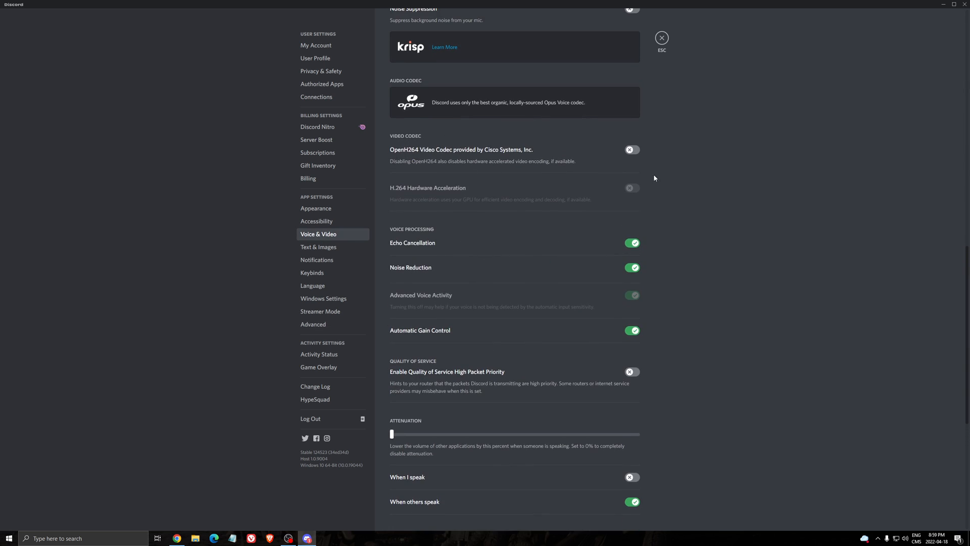
pyautogui.click(631, 149)
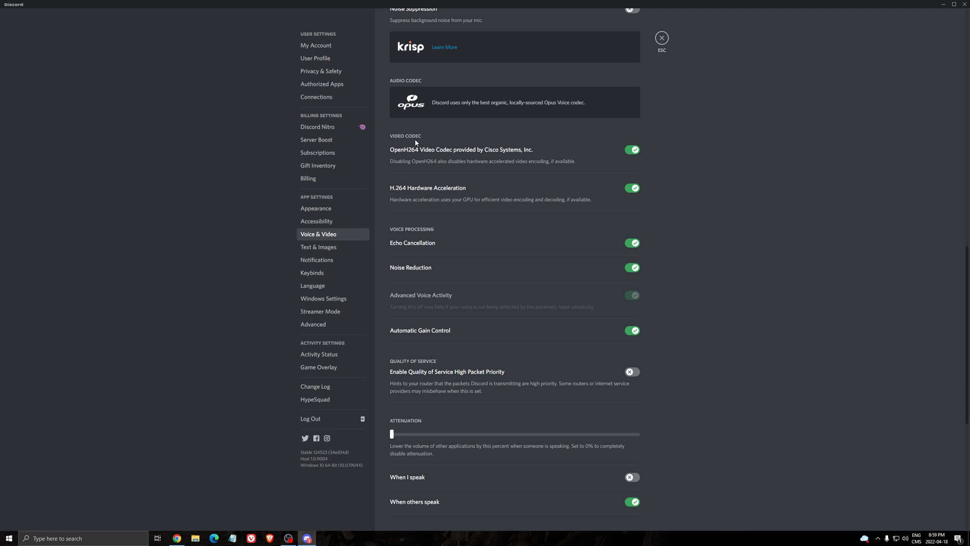
pyautogui.moveTo(469, 143)
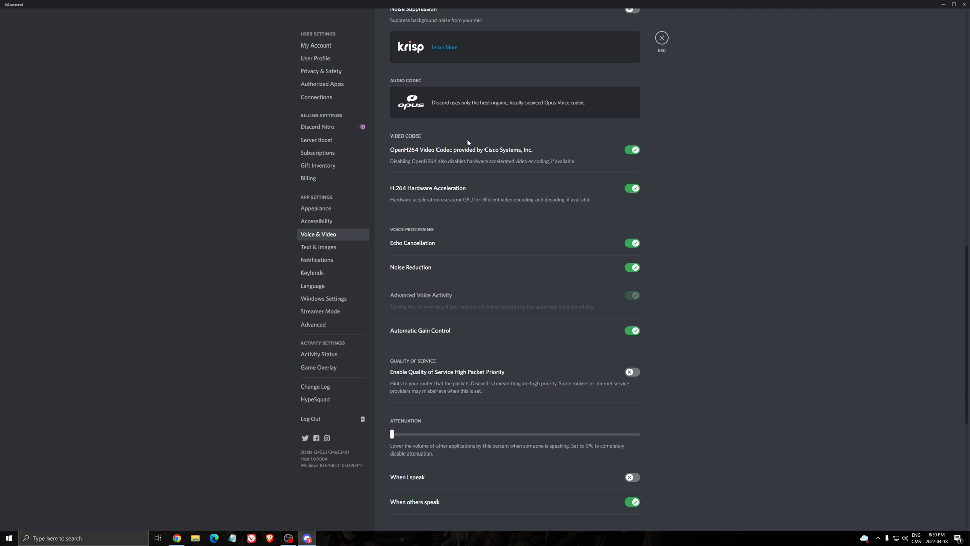
pyautogui.moveTo(459, 201)
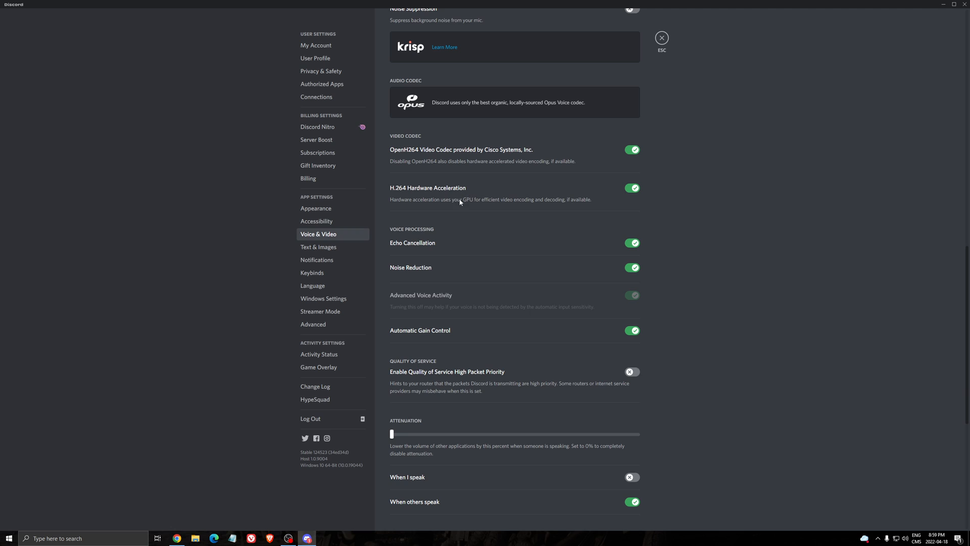
pyautogui.moveTo(436, 195)
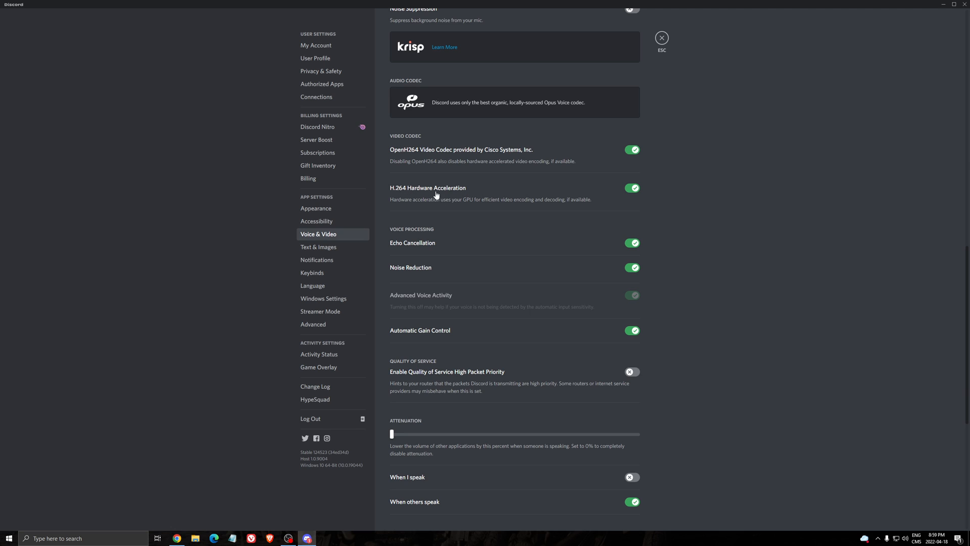
pyautogui.moveTo(614, 193)
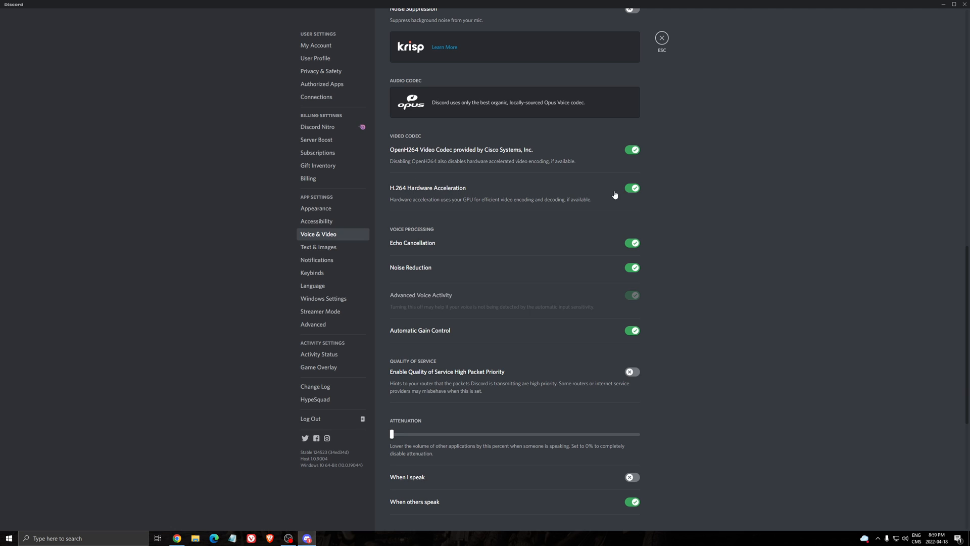
pyautogui.moveTo(452, 188)
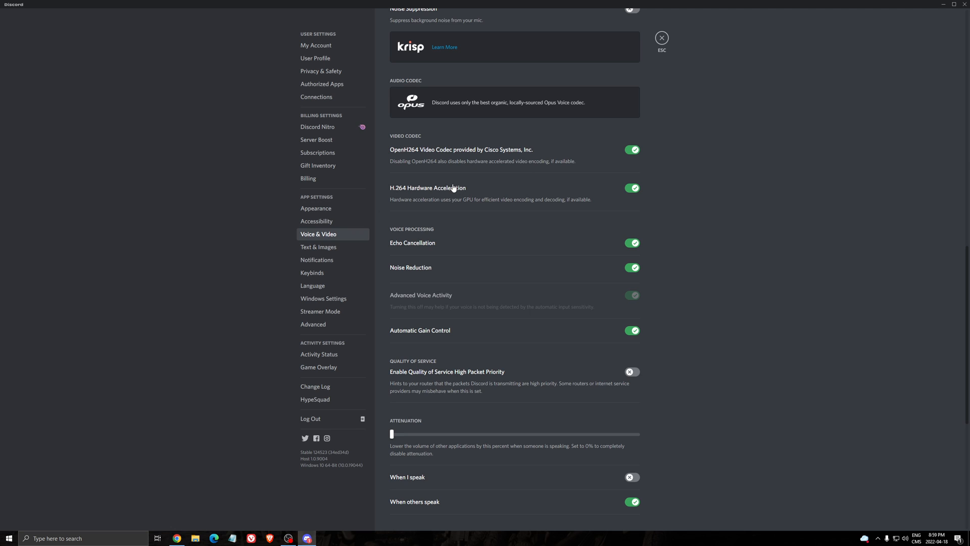
pyautogui.click(631, 188)
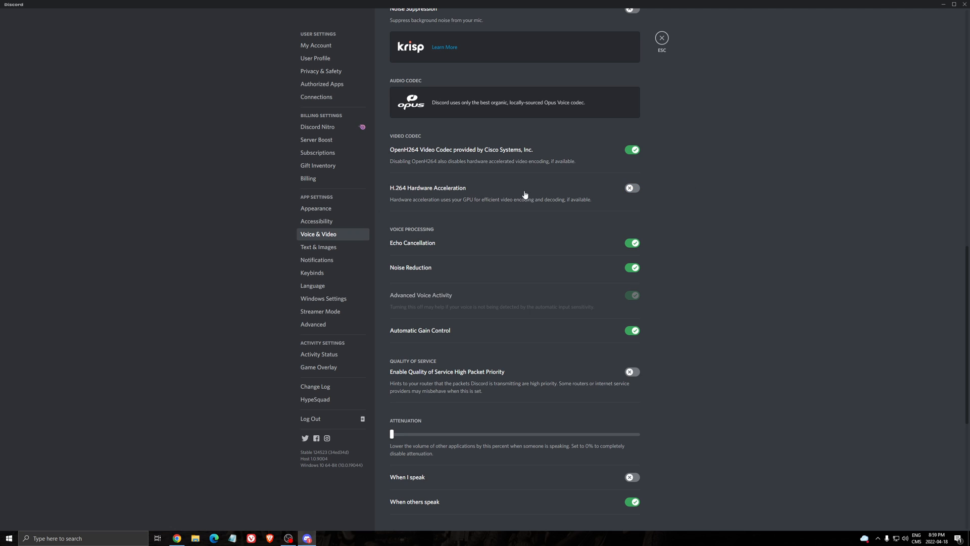
pyautogui.moveTo(684, 130)
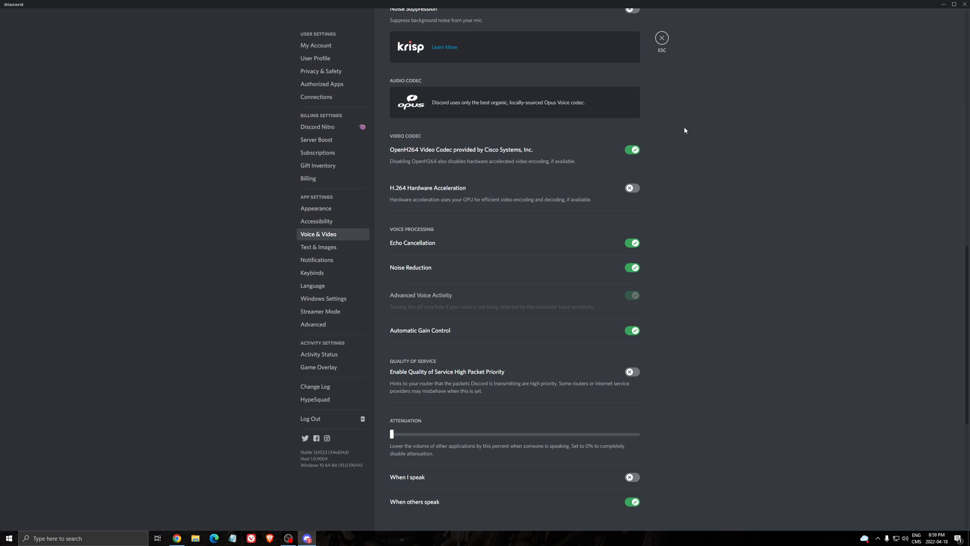
pyautogui.moveTo(426, 189)
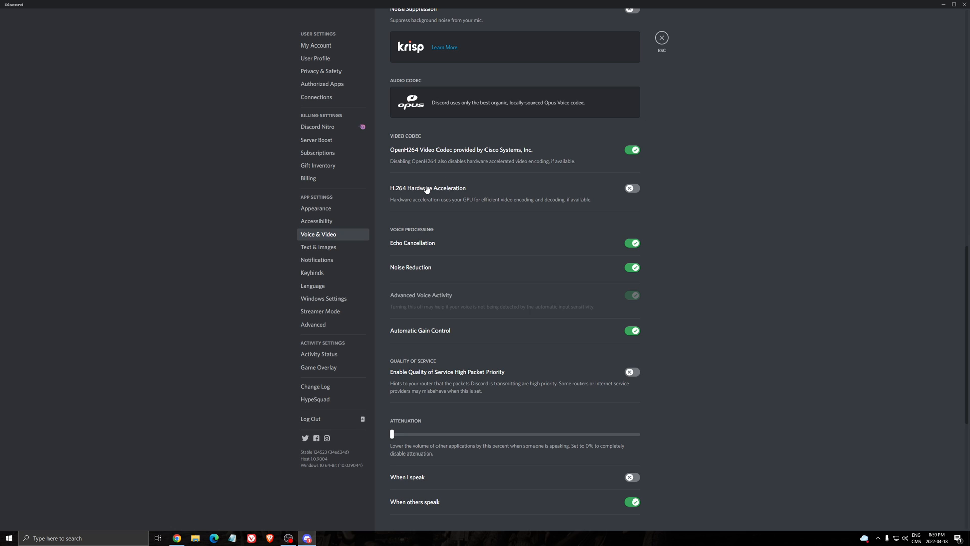
pyautogui.click(632, 149)
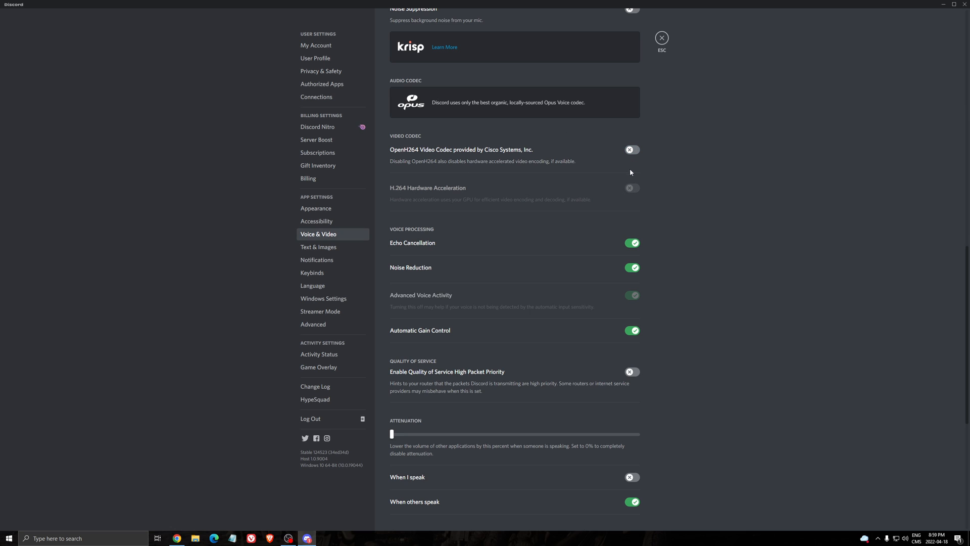
pyautogui.moveTo(414, 155)
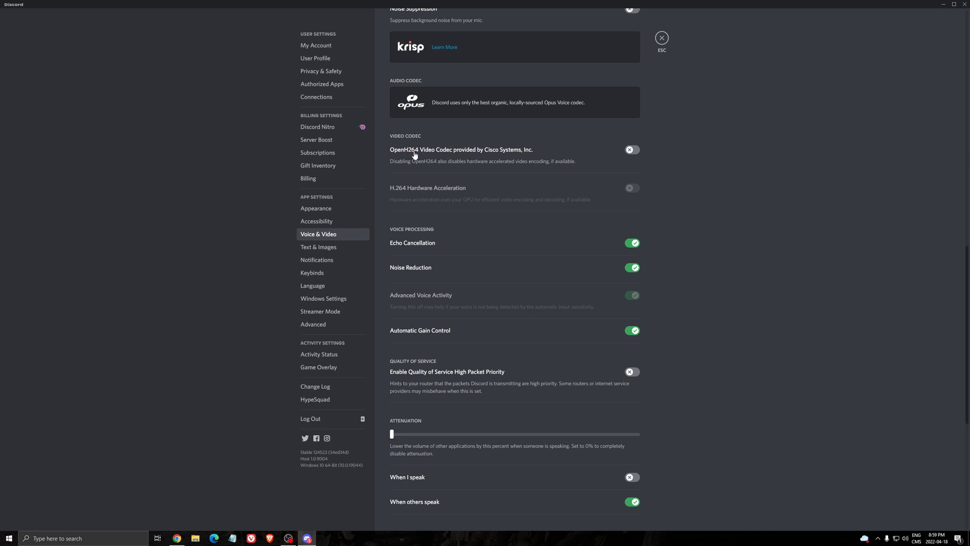
pyautogui.moveTo(475, 174)
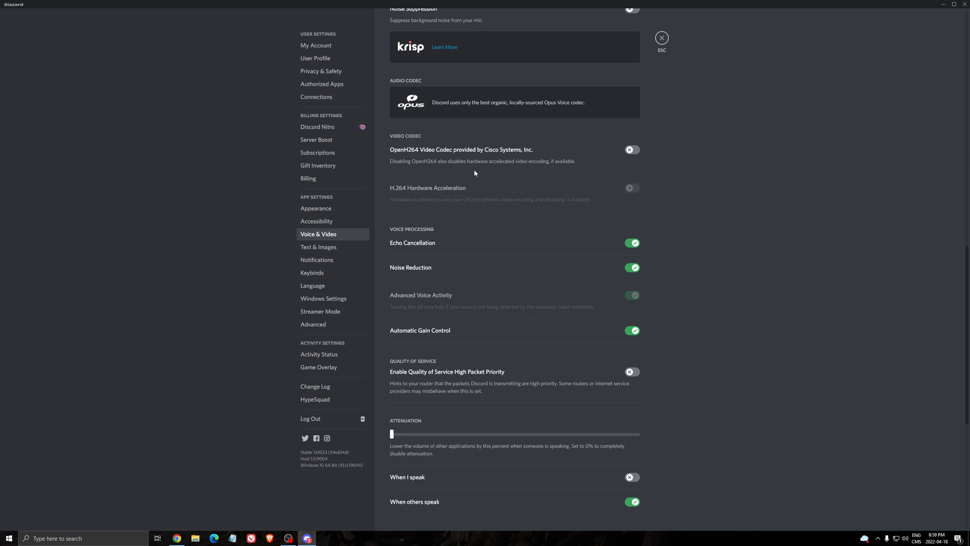
pyautogui.moveTo(465, 188)
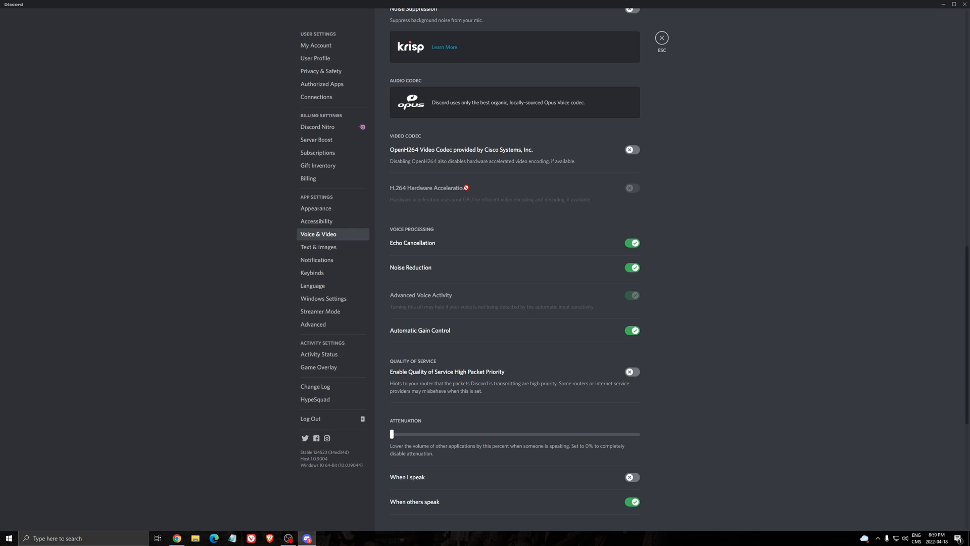
pyautogui.moveTo(501, 180)
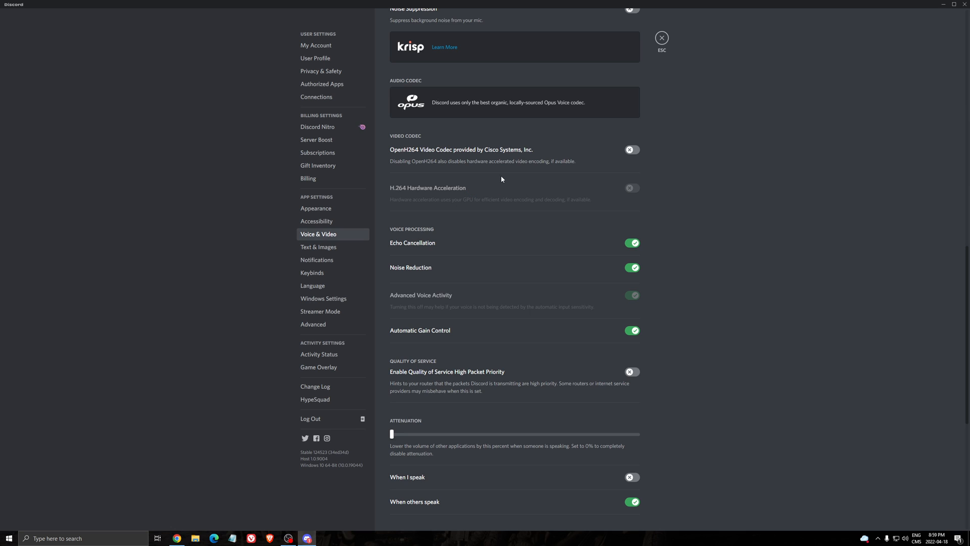